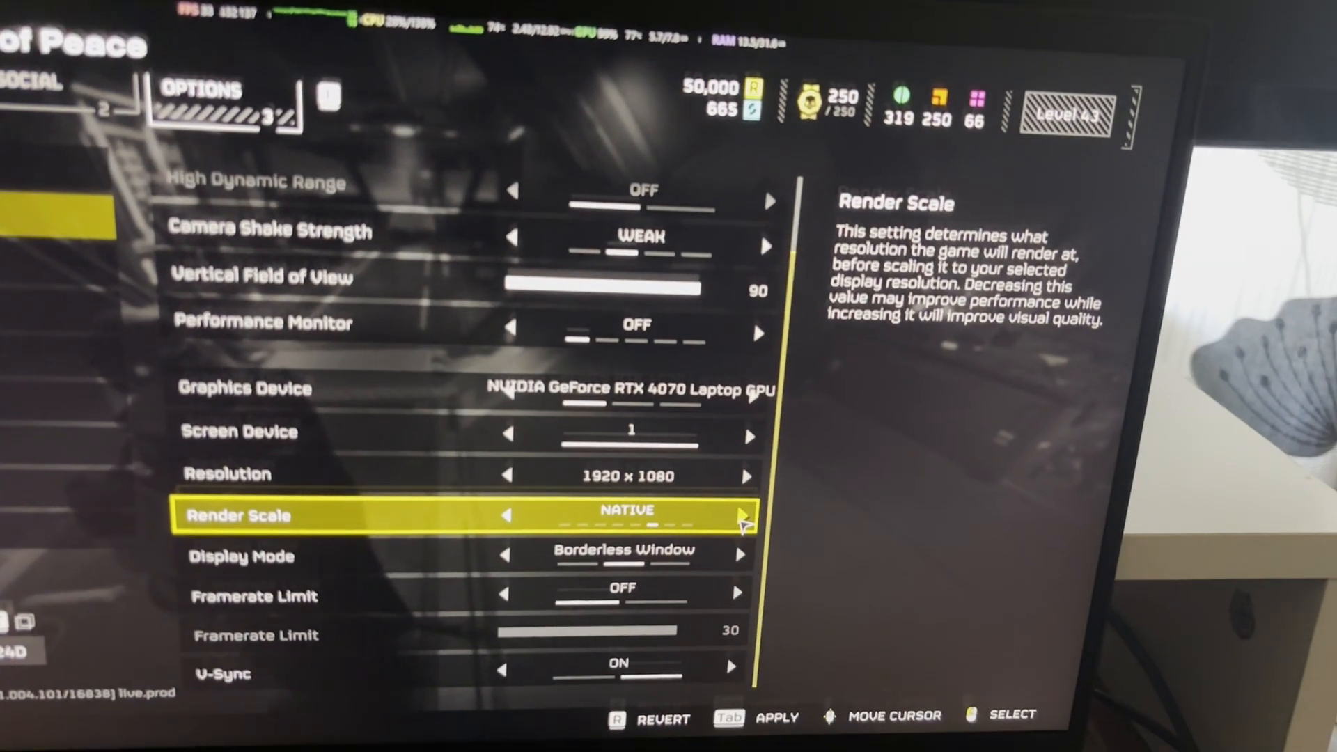
- Step the Render Scale option up from Native to Ultra Supersampling
left_click(745, 512)
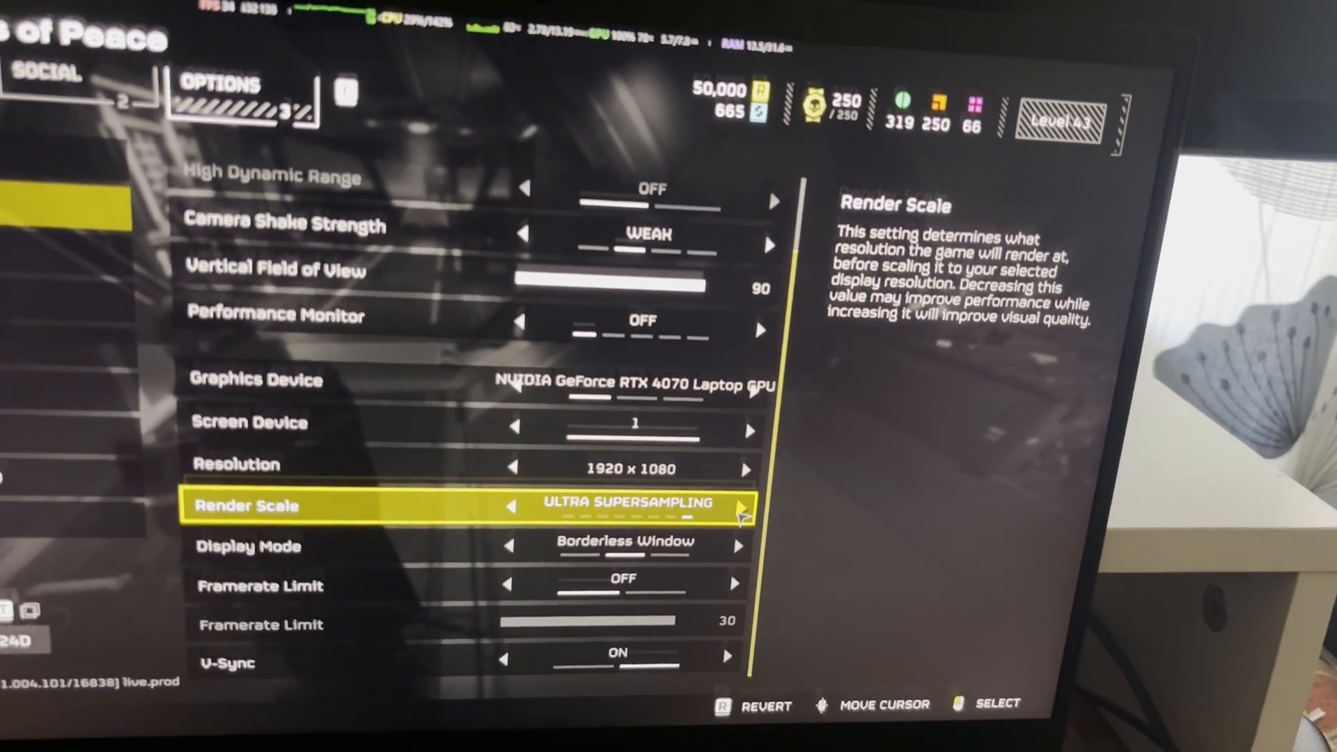